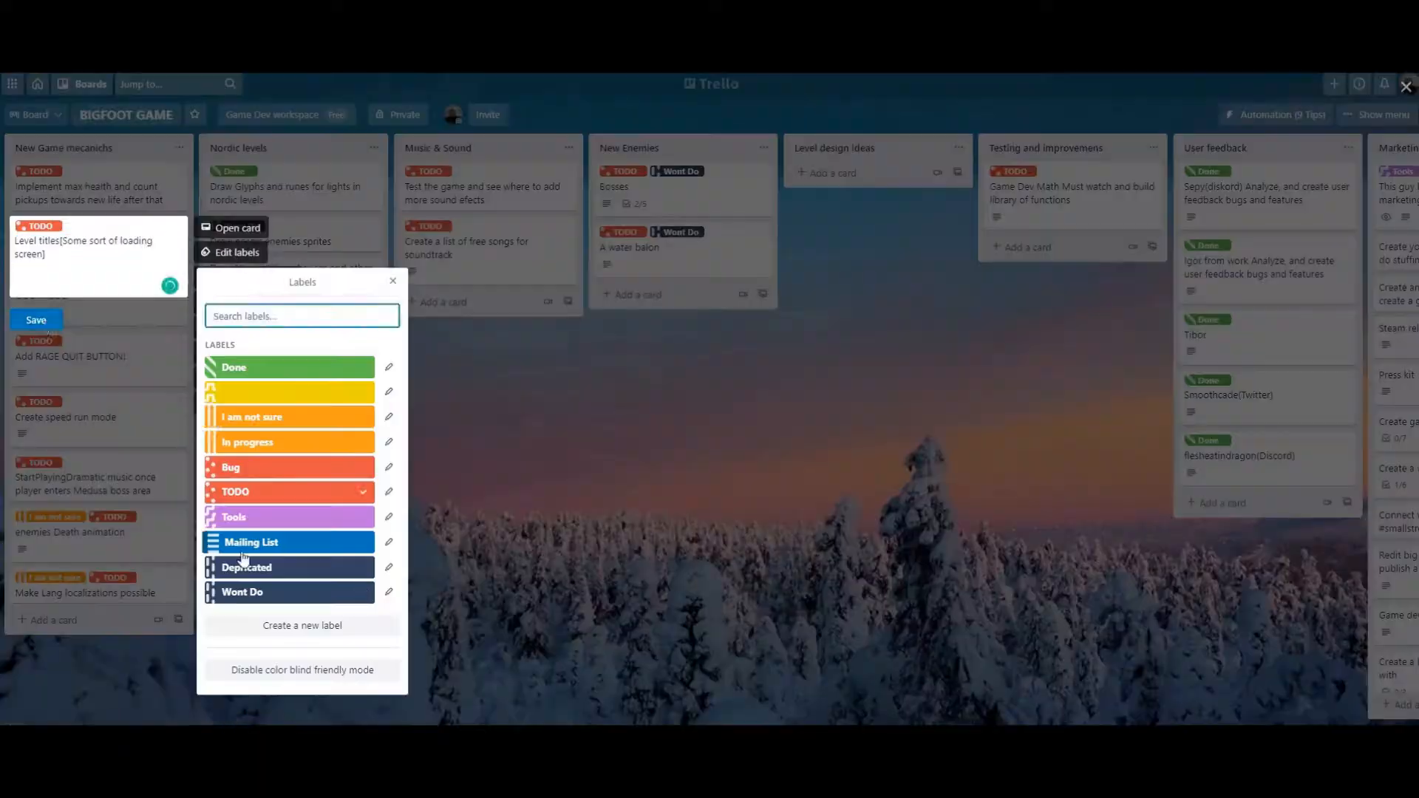
Close the BIGFOOT GAME label popup and switch to the Stinky Feet 'Sprint 5' board.
{"action": "left_click", "coordinate": [393, 282]}
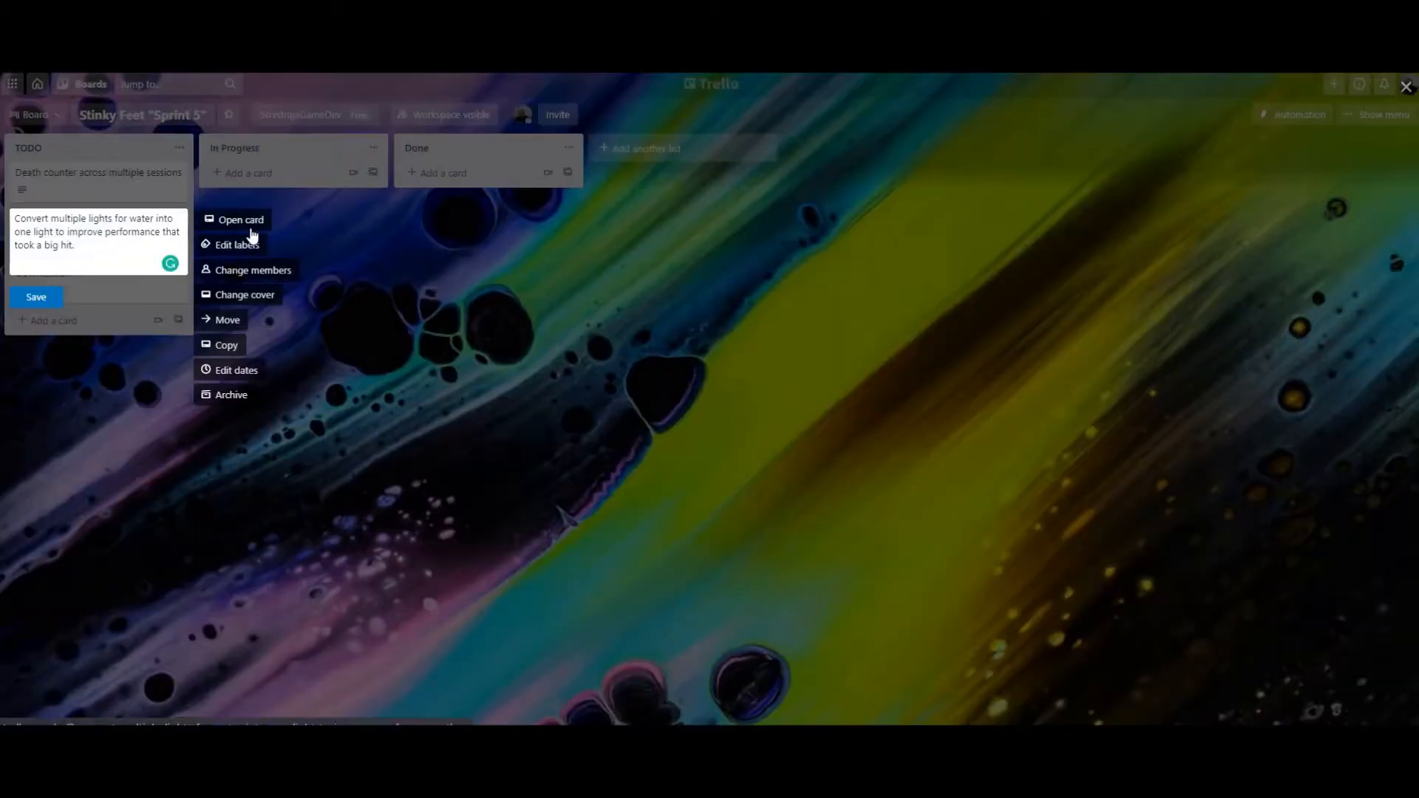
{"action": "left_click", "coordinate": [241, 219]}
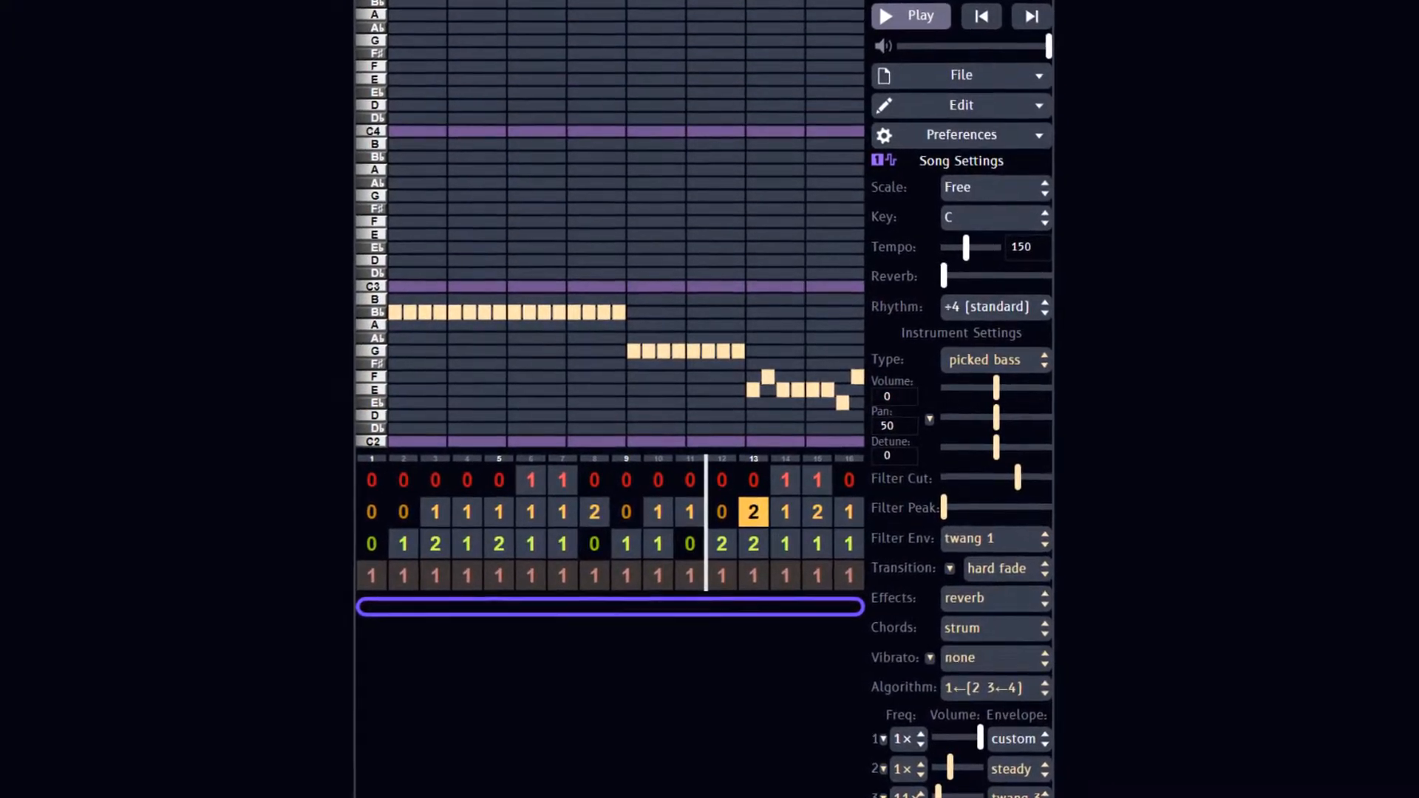
{"action": "scroll", "scroll_direction": "down", "scroll_amount": 3}
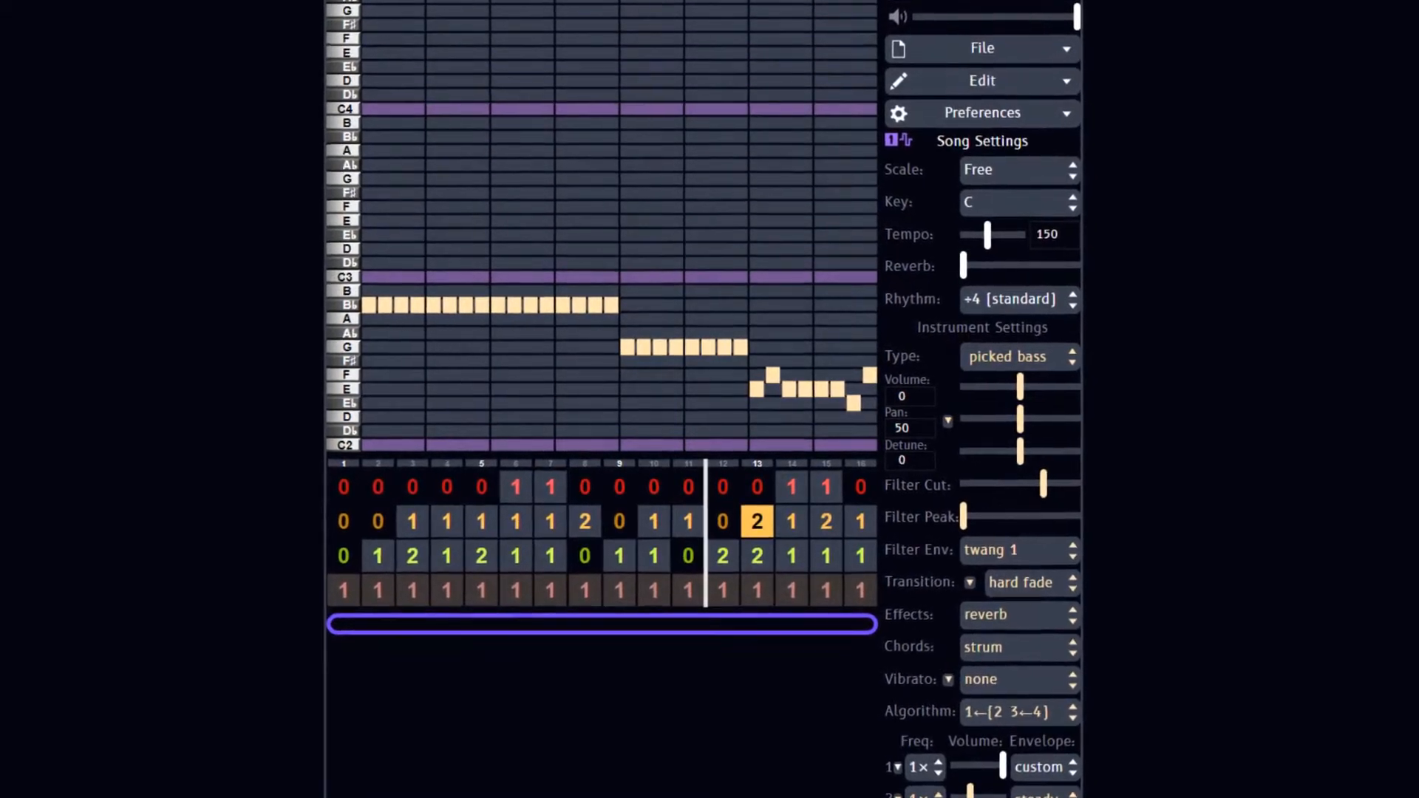
{"action": "scroll", "scroll_direction": "down", "scroll_amount": 3}
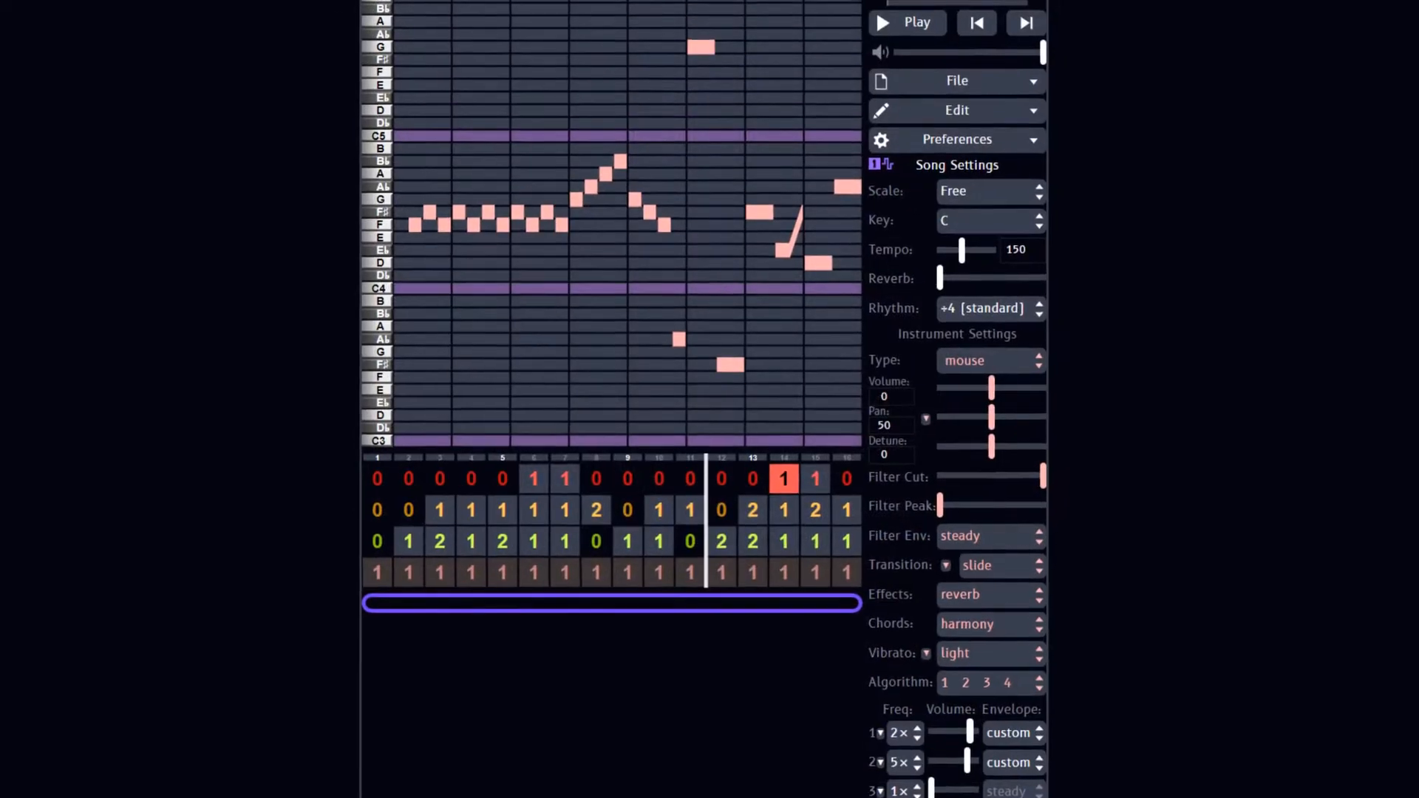
{"action": "scroll", "scroll_direction": "down", "scroll_amount": 3}
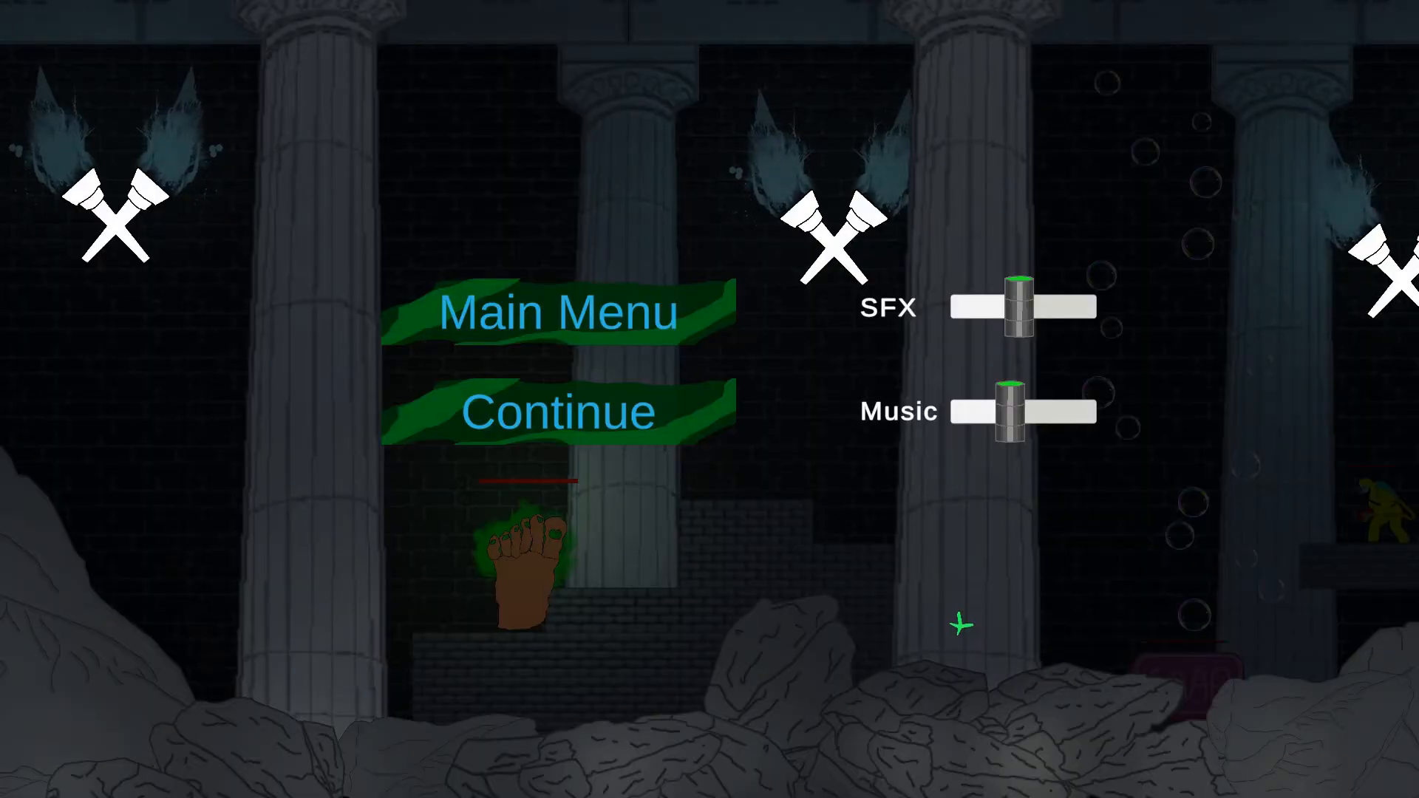
Choose Continue on the pause menu to resume playing in the temple level.
{"action": "left_click", "coordinate": [558, 412]}
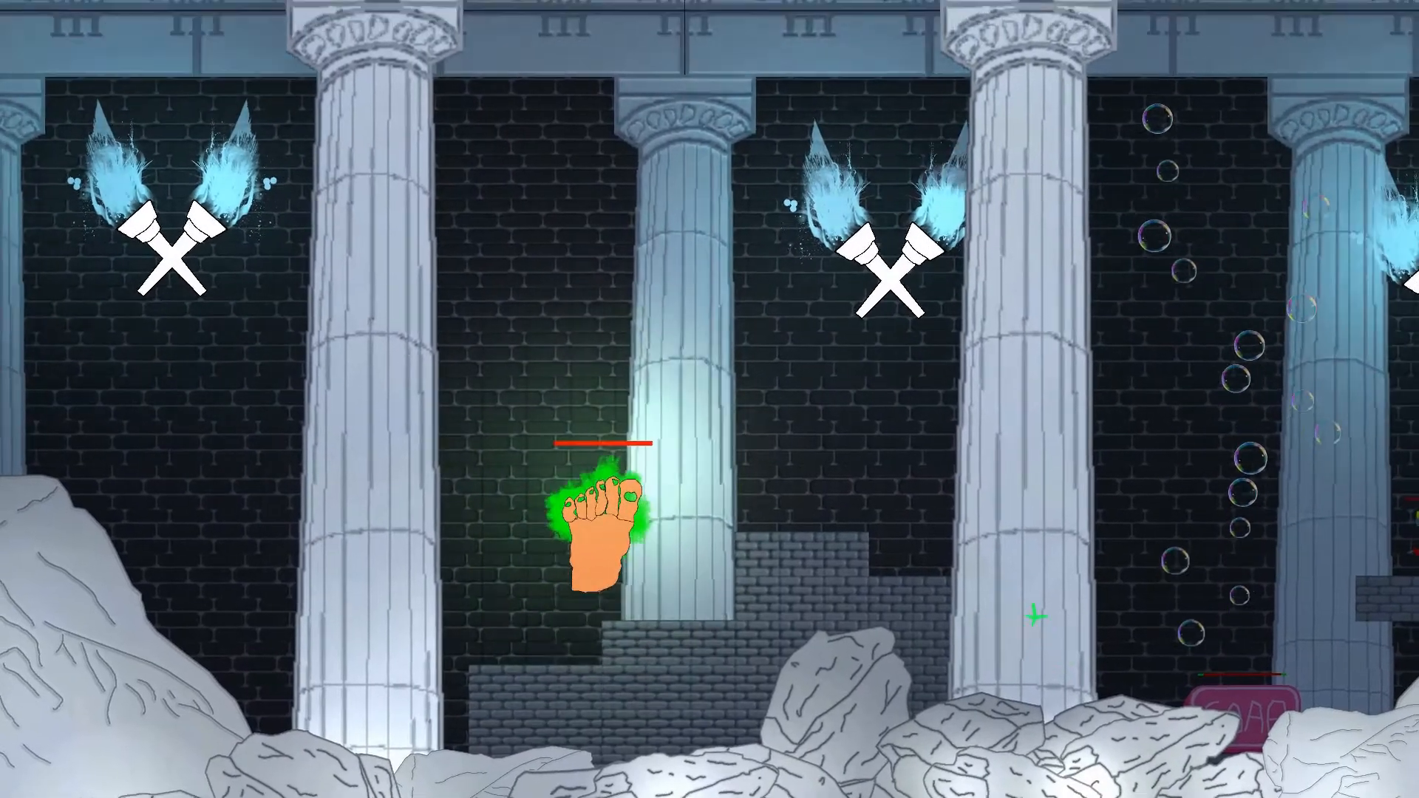